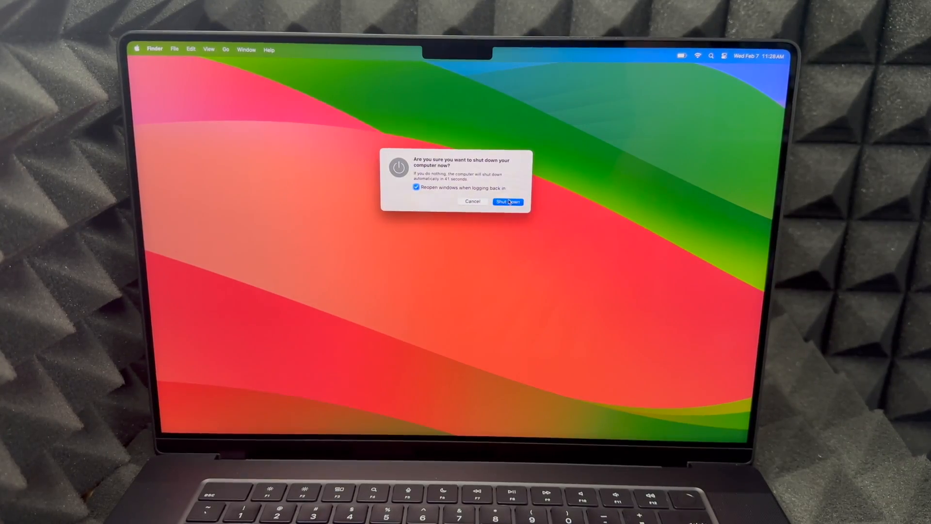
Confirm Shut Down from Finder to reach the startup options screen
{"action": "left_click", "coordinate": [507, 201]}
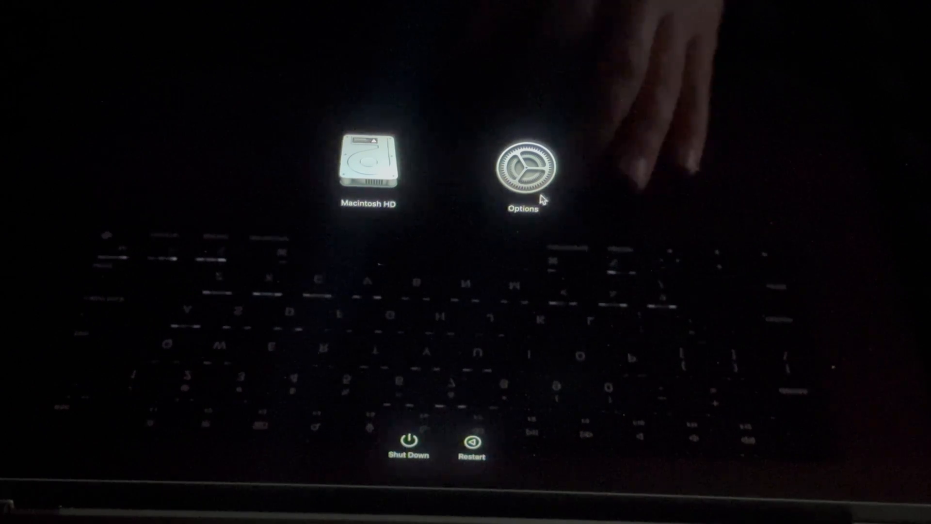
Boot into macOS Recovery via Options and launch Disk Utility
{"action": "left_click", "coordinate": [523, 172]}
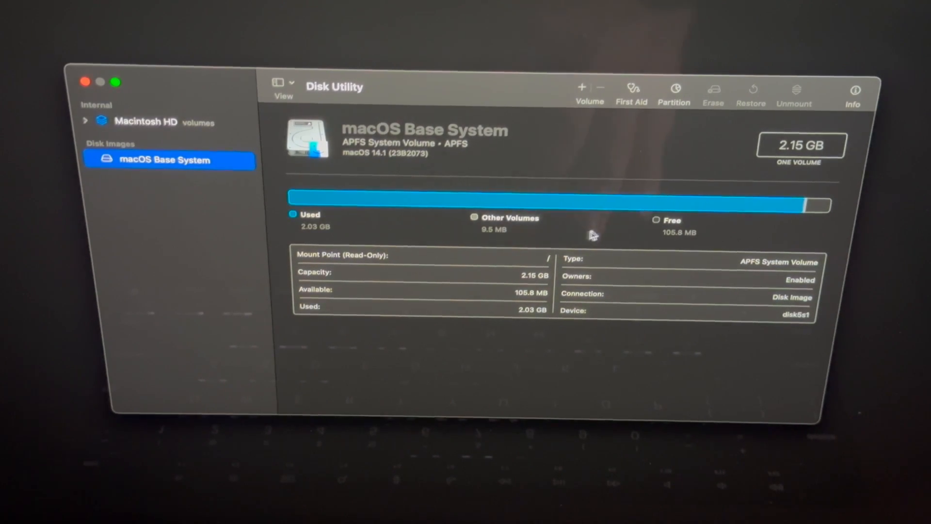
{"action": "mouse_move", "coordinate": [201, 141]}
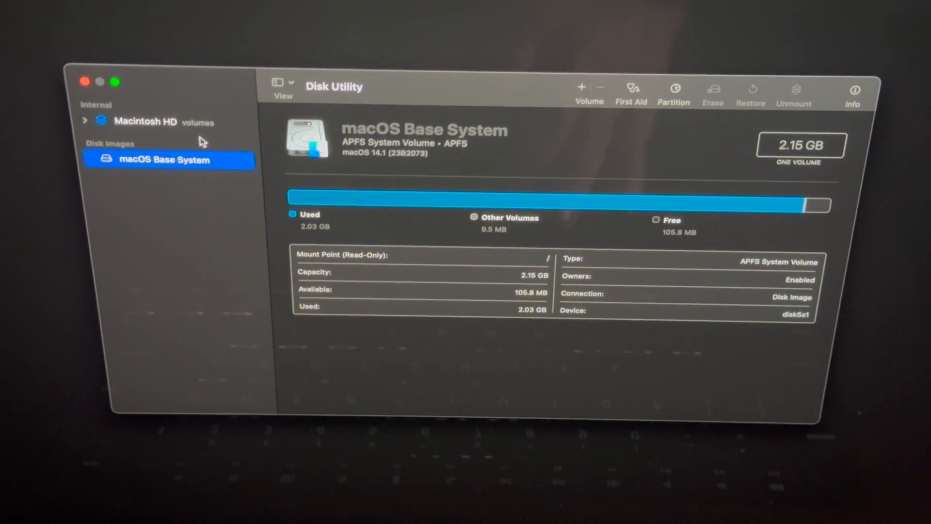
Erase the Macintosh HD volume group as APFS and confirm Erase Mac and Restart
{"action": "left_click", "coordinate": [146, 121]}
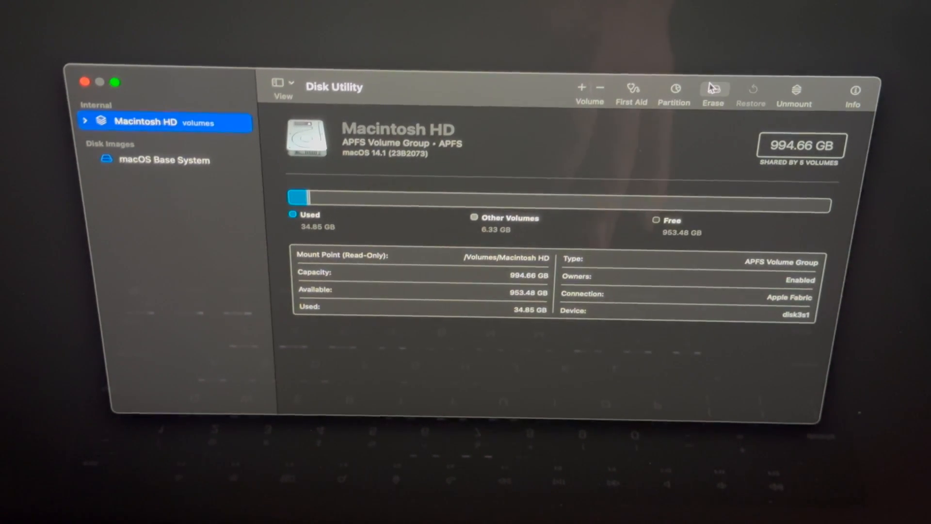
{"action": "left_click", "coordinate": [712, 92]}
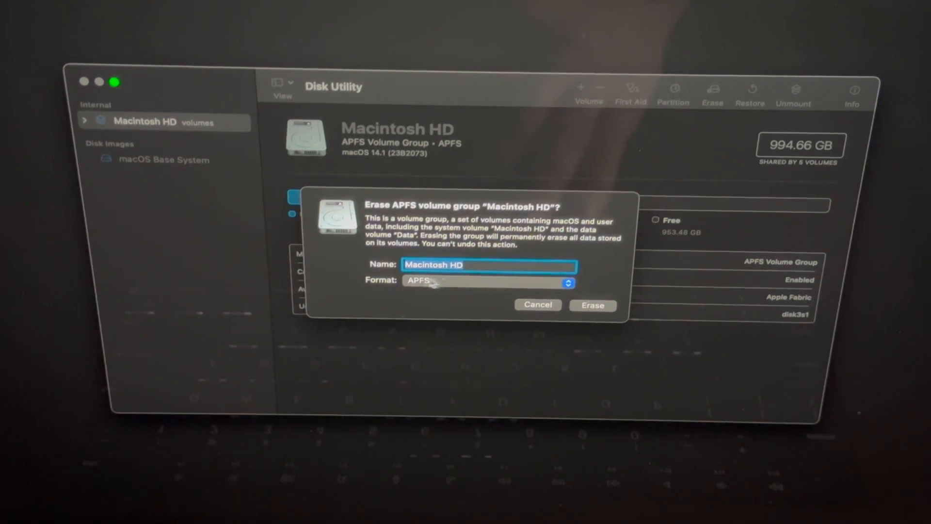
{"action": "mouse_move", "coordinate": [440, 291]}
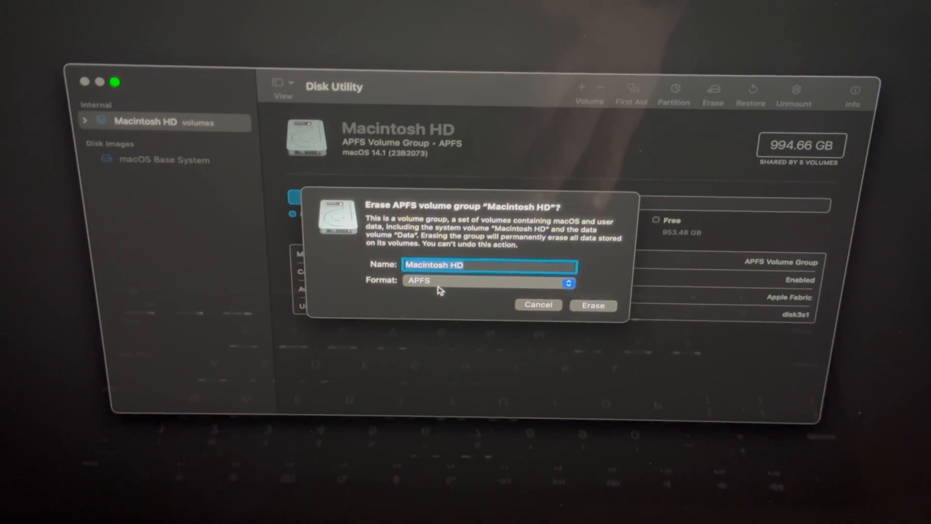
{"action": "left_click", "coordinate": [487, 280]}
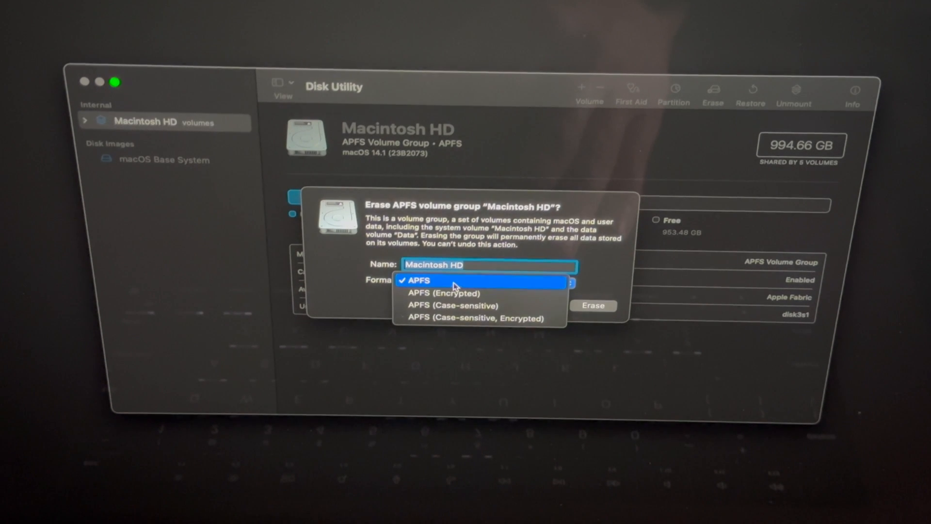
{"action": "left_click", "coordinate": [419, 280]}
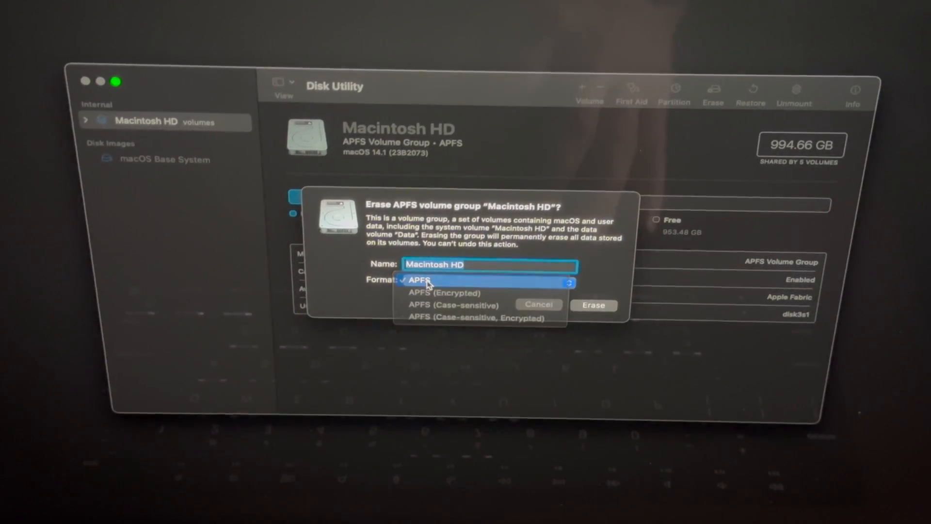
{"action": "left_click", "coordinate": [593, 304]}
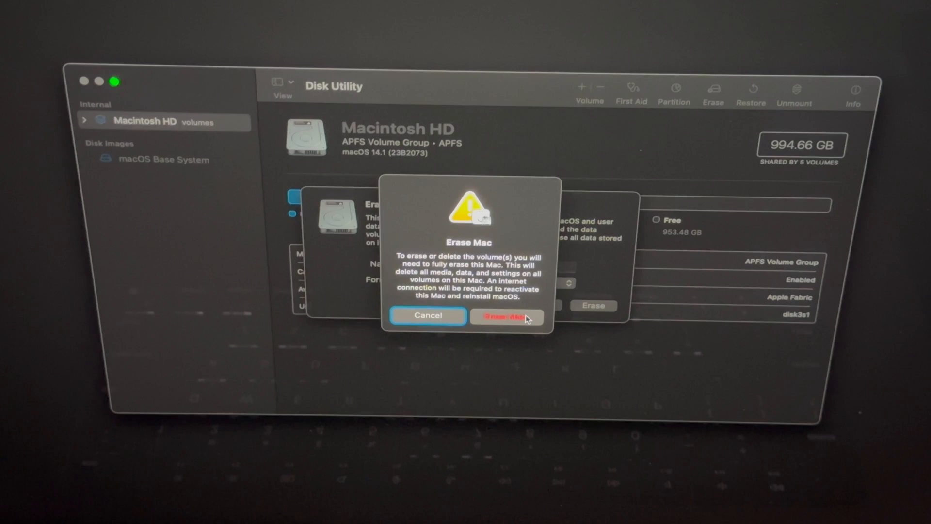
{"action": "left_click", "coordinate": [507, 315]}
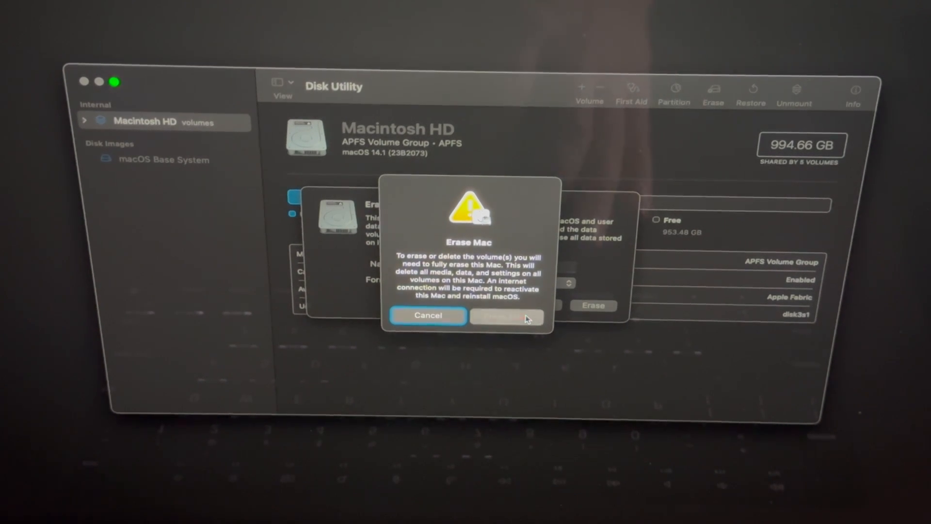
{"action": "left_click", "coordinate": [506, 317]}
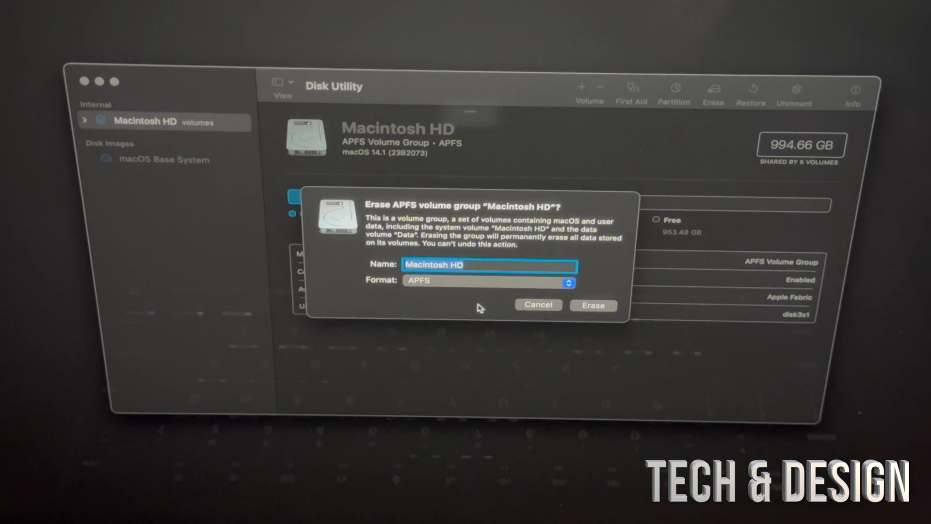
{"action": "left_click", "coordinate": [593, 305]}
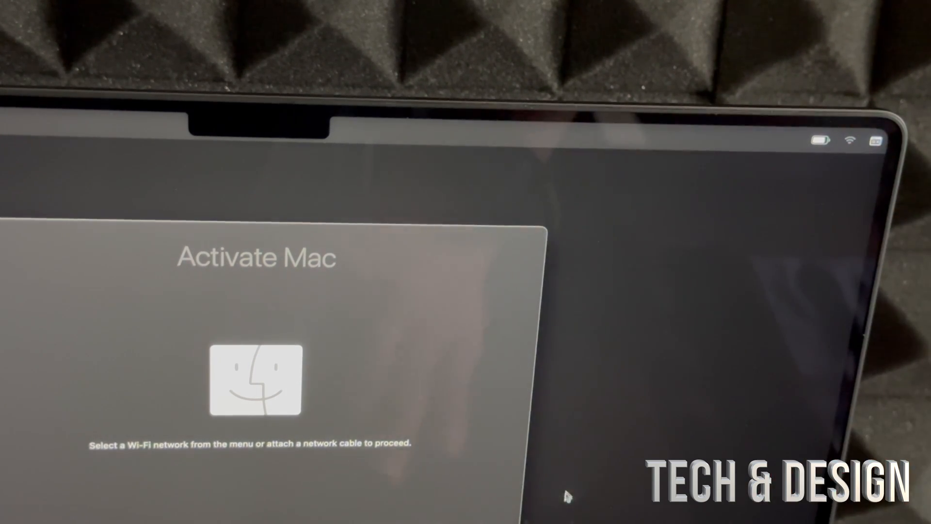
Join the Tech & Design YT Wi-Fi network with its password to activate the Mac
{"action": "left_click", "coordinate": [850, 140]}
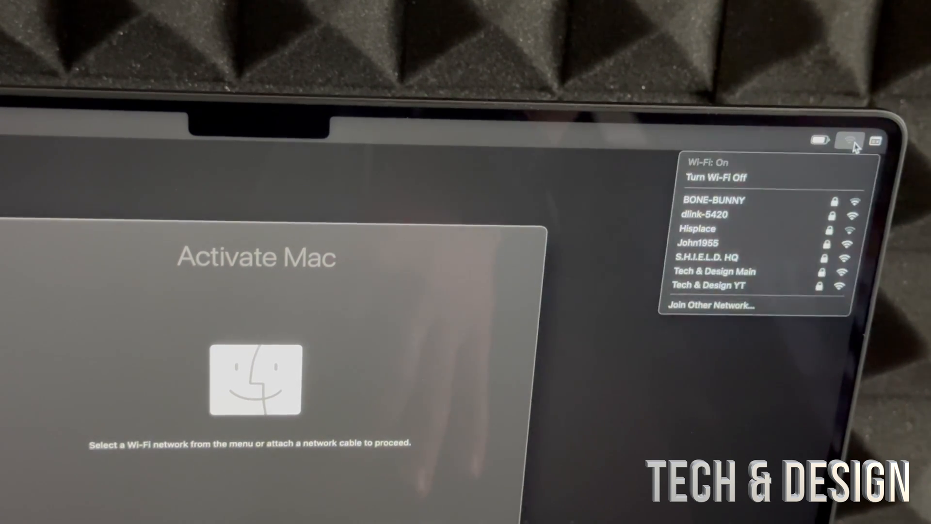
{"action": "left_click", "coordinate": [712, 286]}
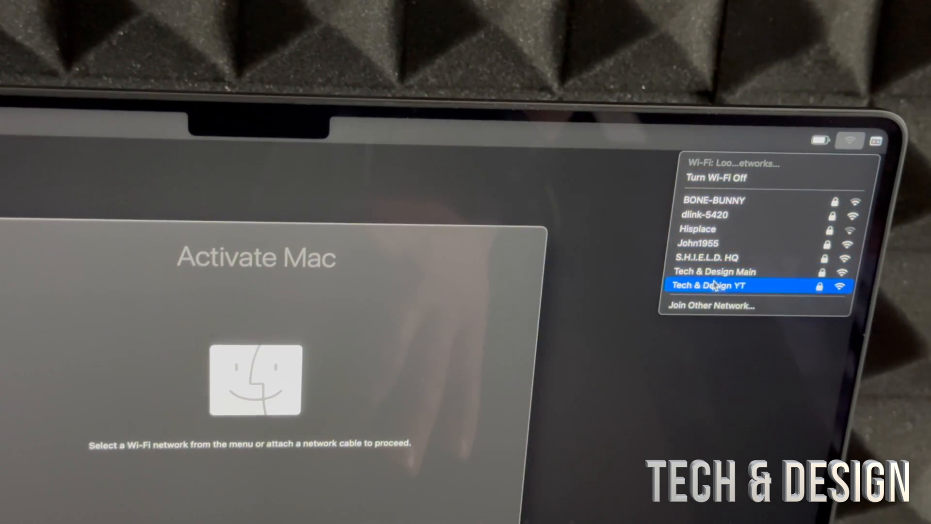
{"action": "left_click", "coordinate": [715, 285]}
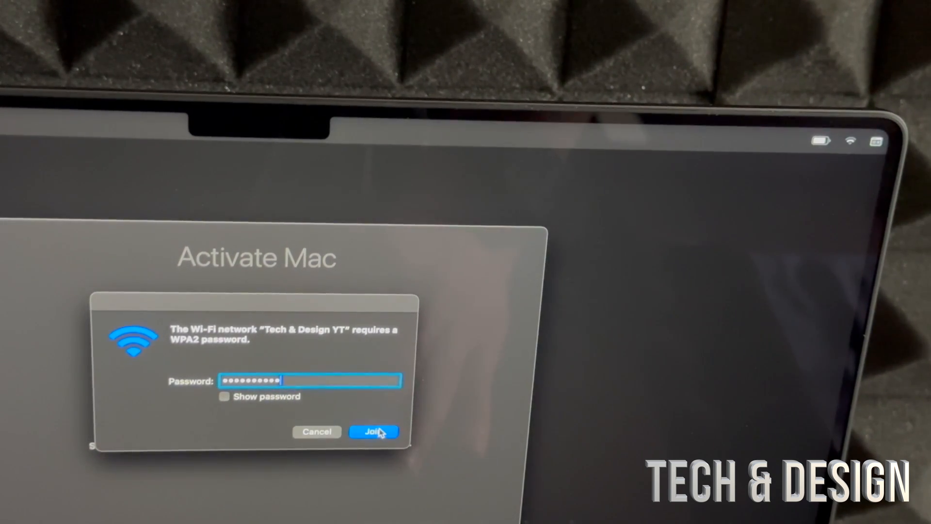
{"action": "left_click", "coordinate": [374, 432]}
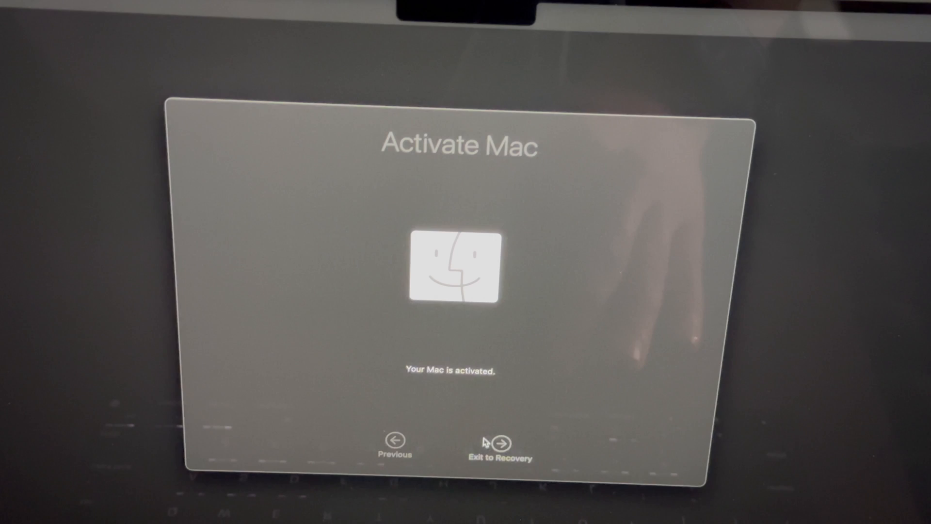
Exit to Recovery and choose Reinstall macOS Sonoma to open its installer
{"action": "left_click", "coordinate": [500, 442]}
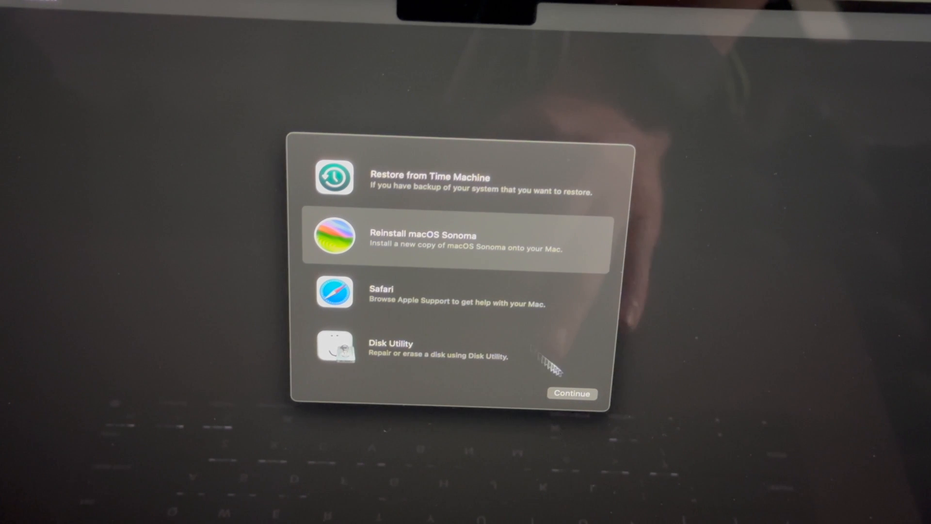
{"action": "left_click", "coordinate": [571, 393]}
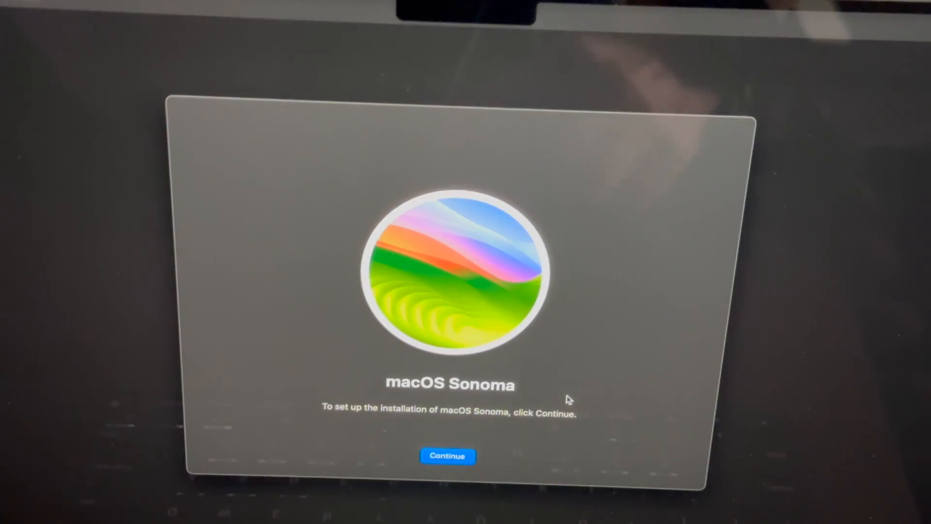
{"action": "left_click", "coordinate": [447, 455]}
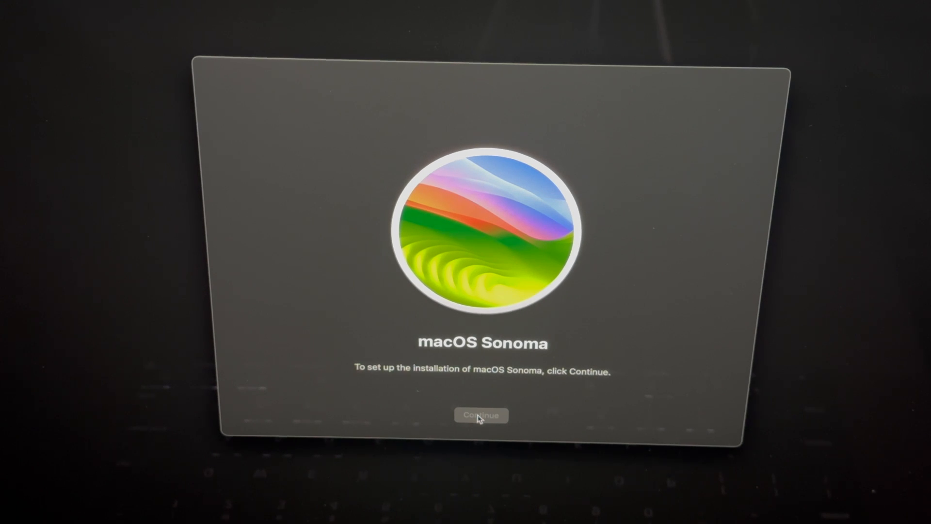
{"action": "mouse_move", "coordinate": [600, 288]}
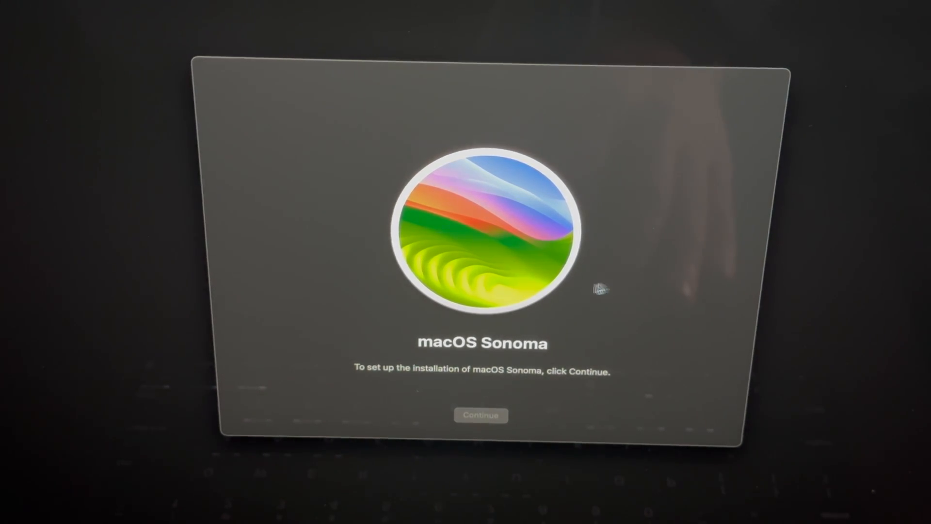
Agree to the Sonoma license and install onto Macintosh HD without a power adapter
{"action": "left_click", "coordinate": [481, 414]}
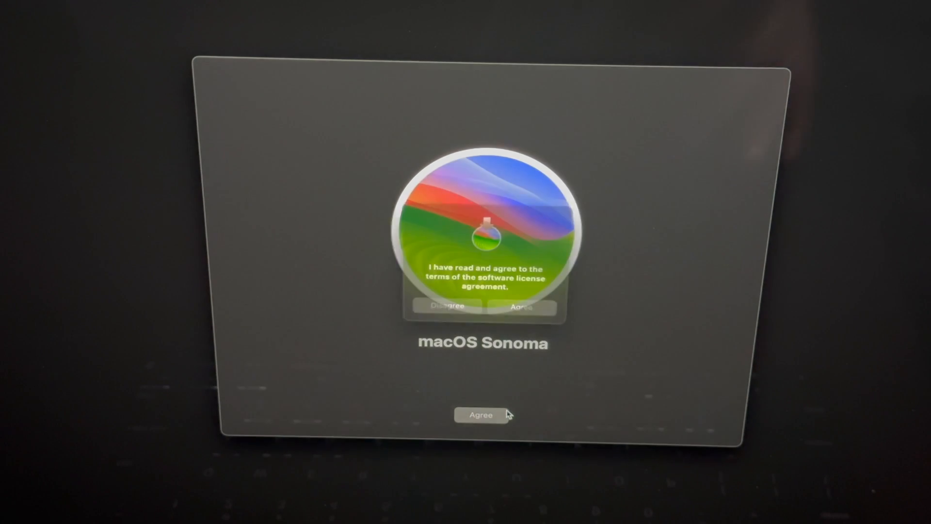
{"action": "left_click", "coordinate": [481, 414]}
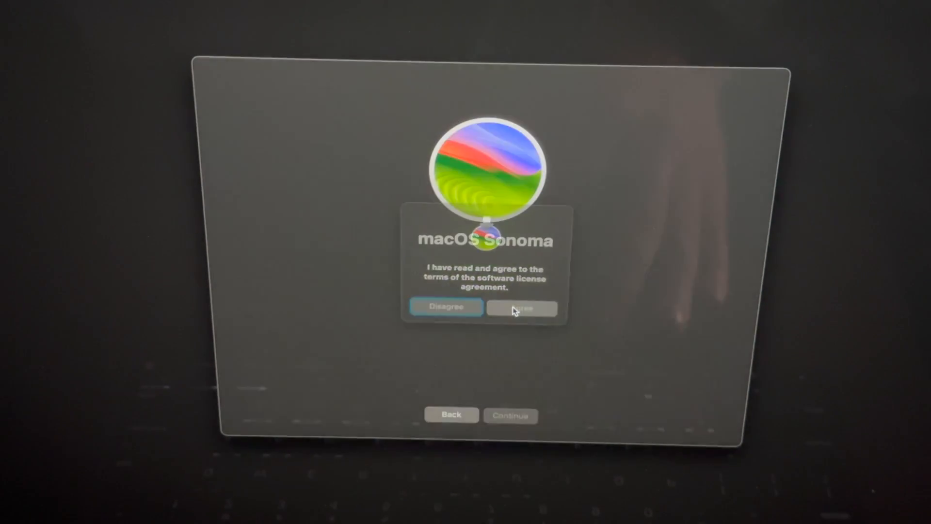
{"action": "left_click", "coordinate": [521, 307]}
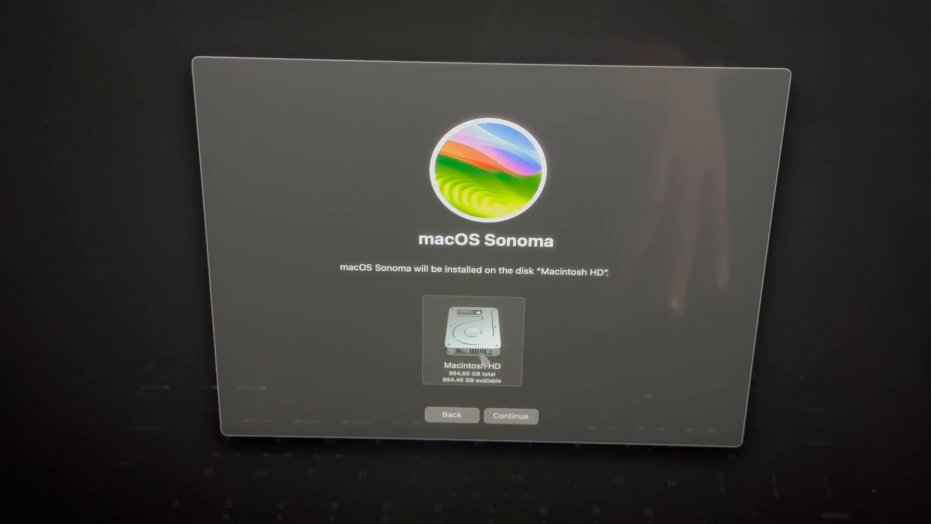
{"action": "left_click", "coordinate": [510, 415]}
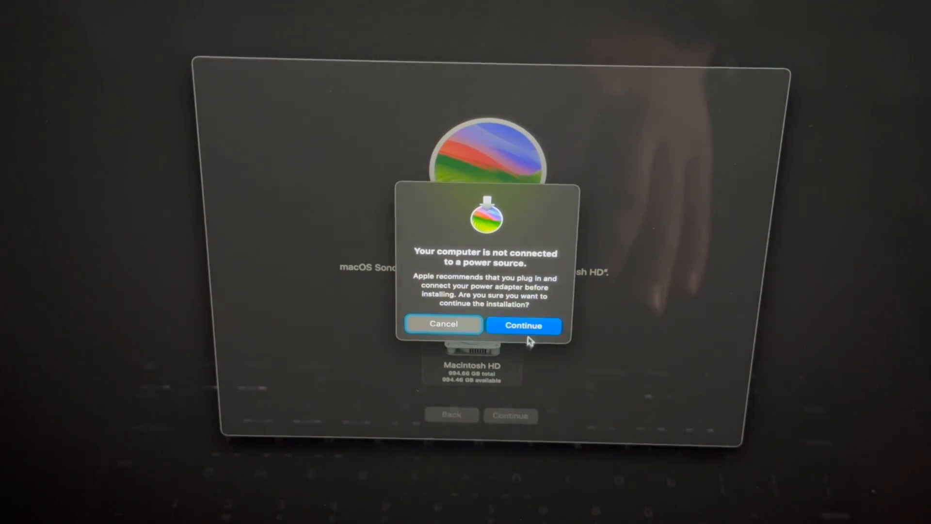
{"action": "left_click", "coordinate": [524, 325]}
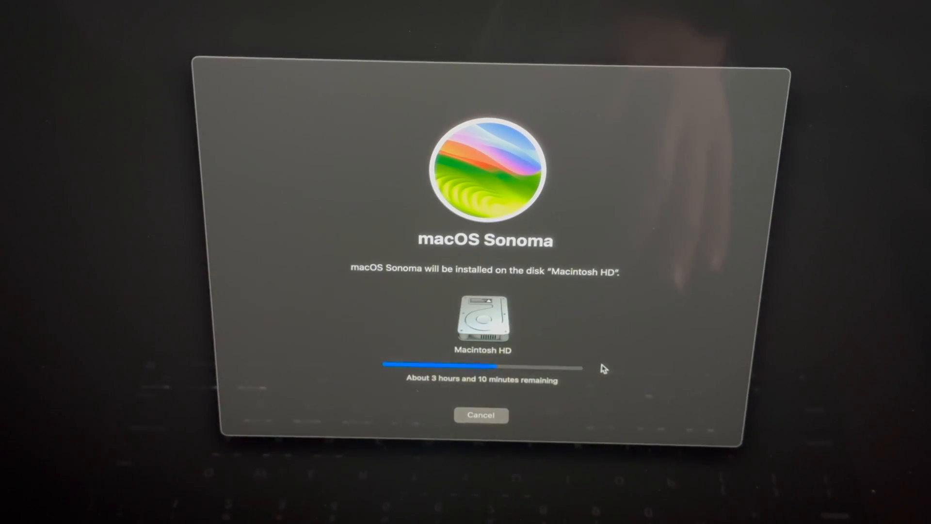